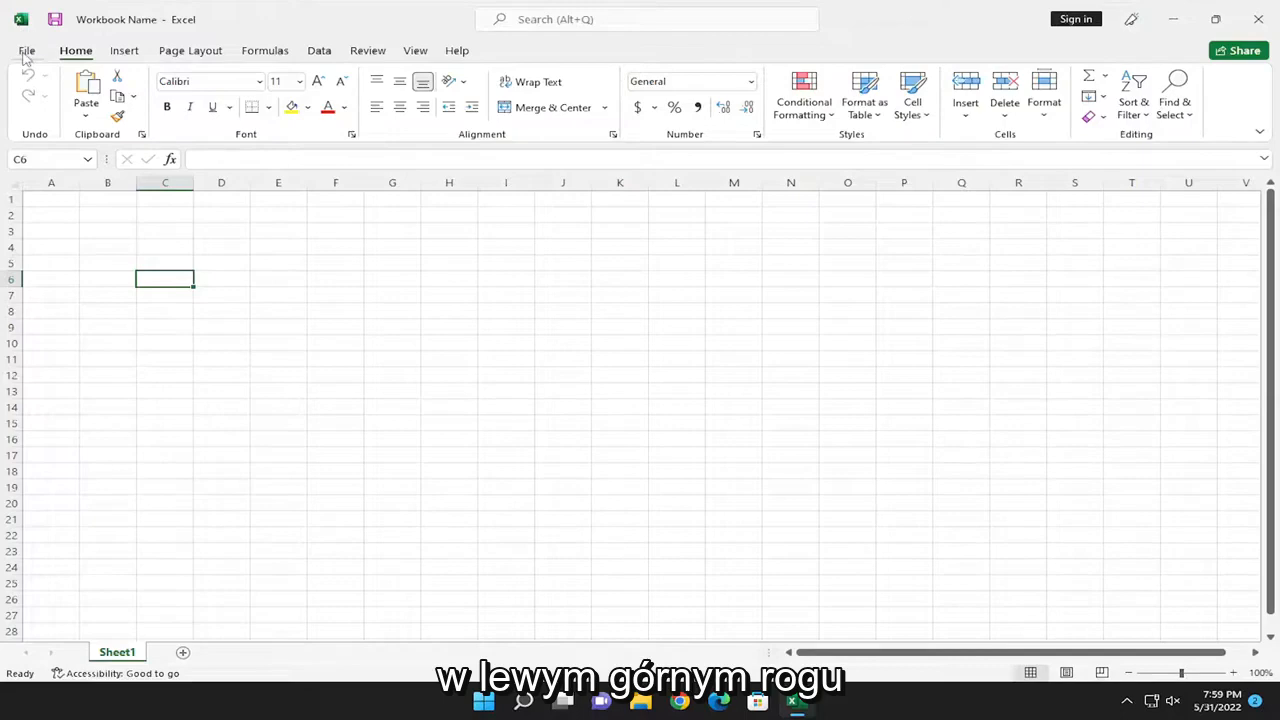
# Step: Print the empty workbook with Microsoft Print to PDF and acknowledge that nothing was found to print
pyautogui.click(26, 50)
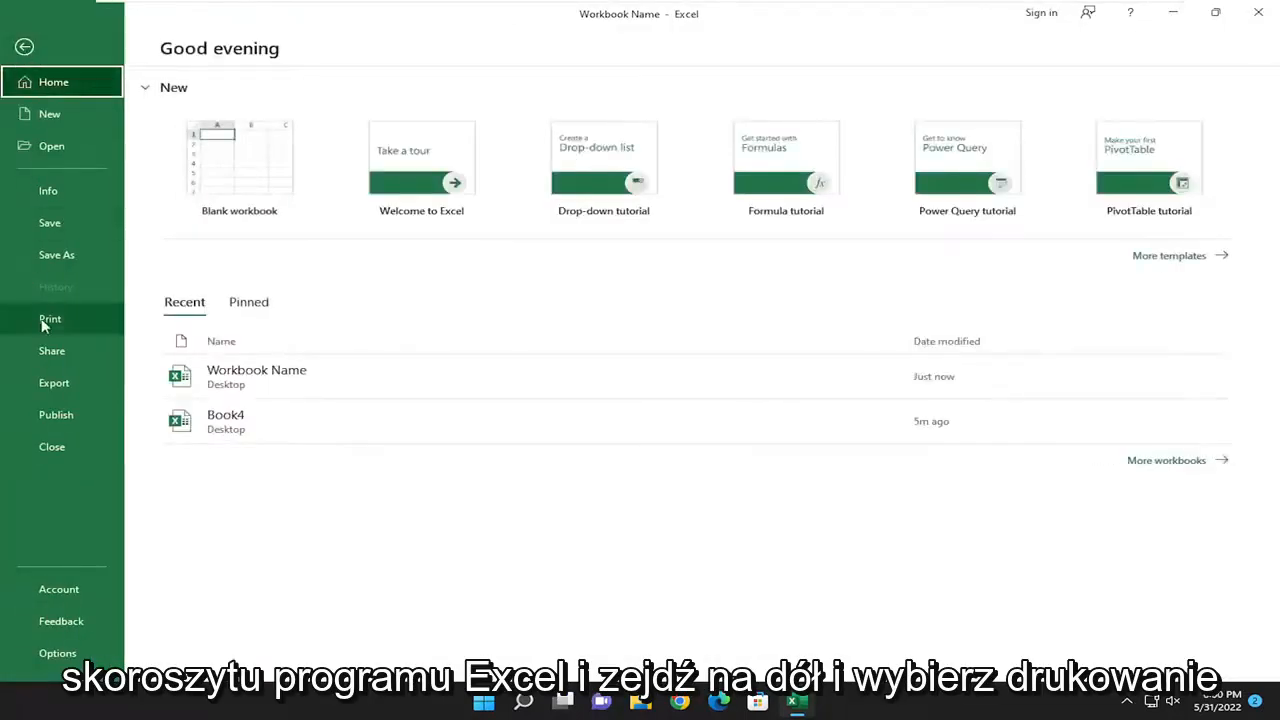
pyautogui.click(50, 318)
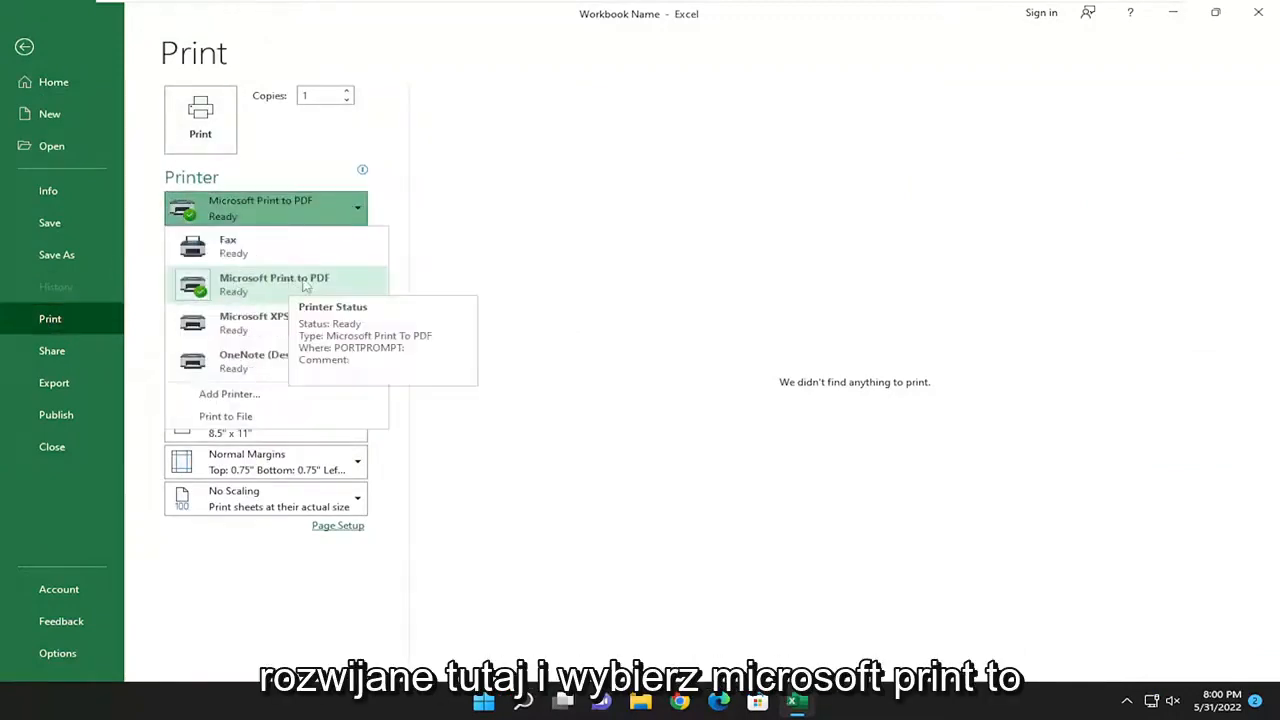
pyautogui.click(274, 284)
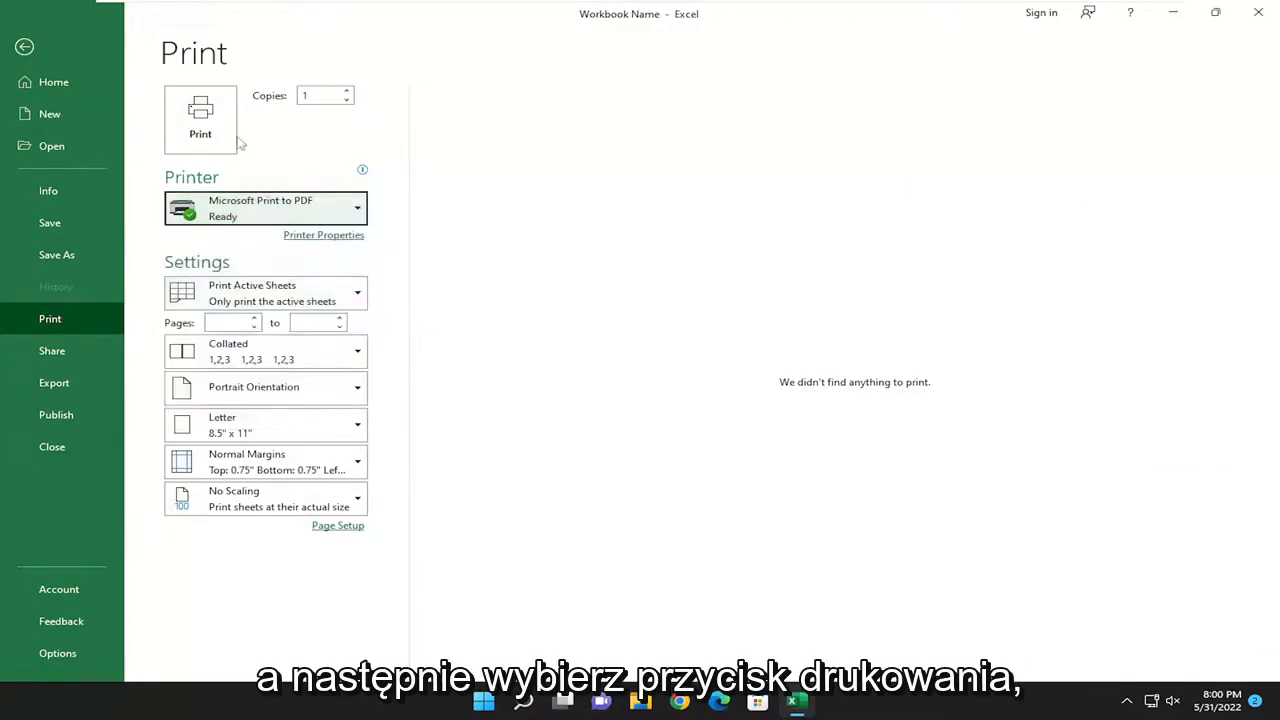
pyautogui.click(200, 114)
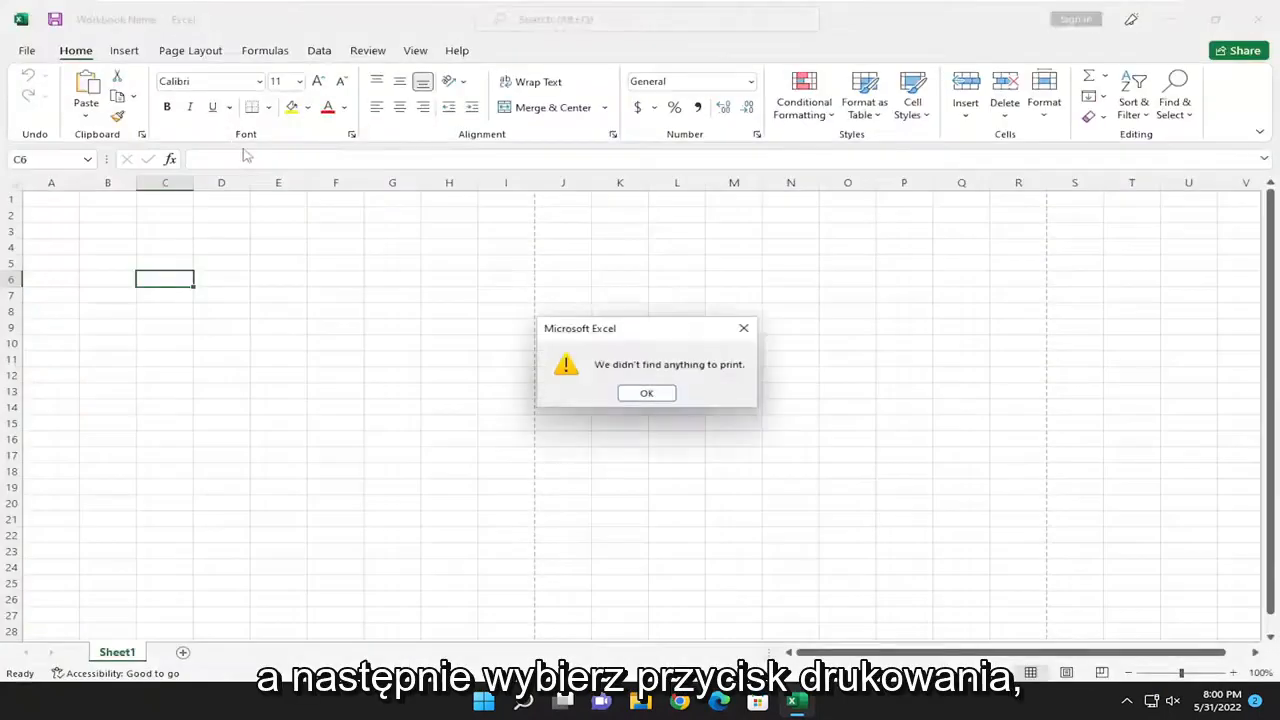
pyautogui.click(646, 392)
pyautogui.write('1')
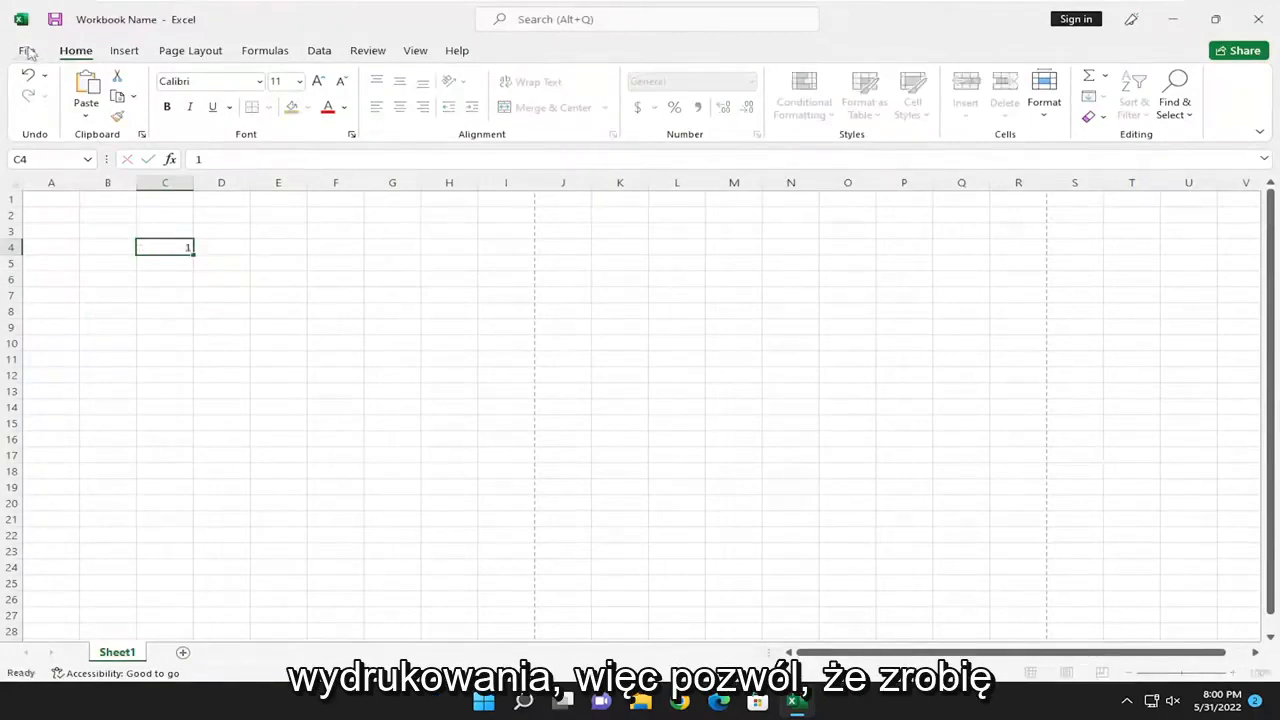
# Step: Print the sheet containing 1 in C4 to a PDF named 'Excel' on the desktop
pyautogui.click(28, 50)
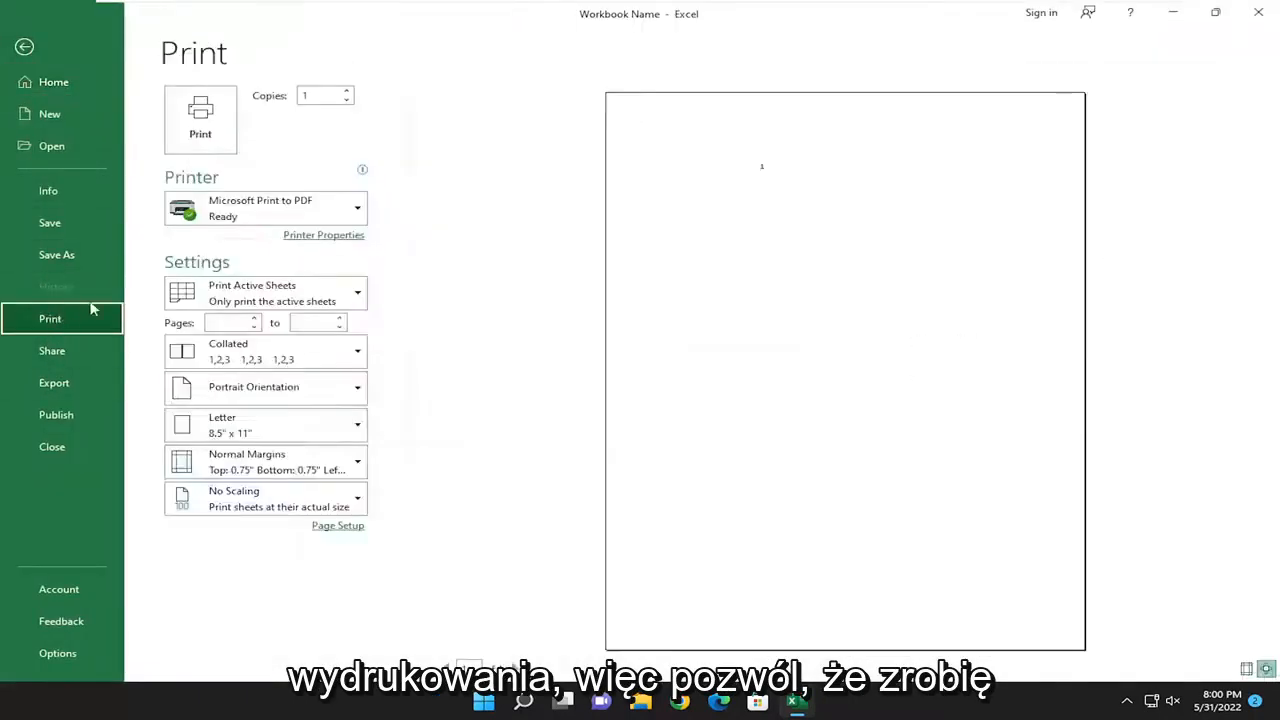
pyautogui.click(200, 118)
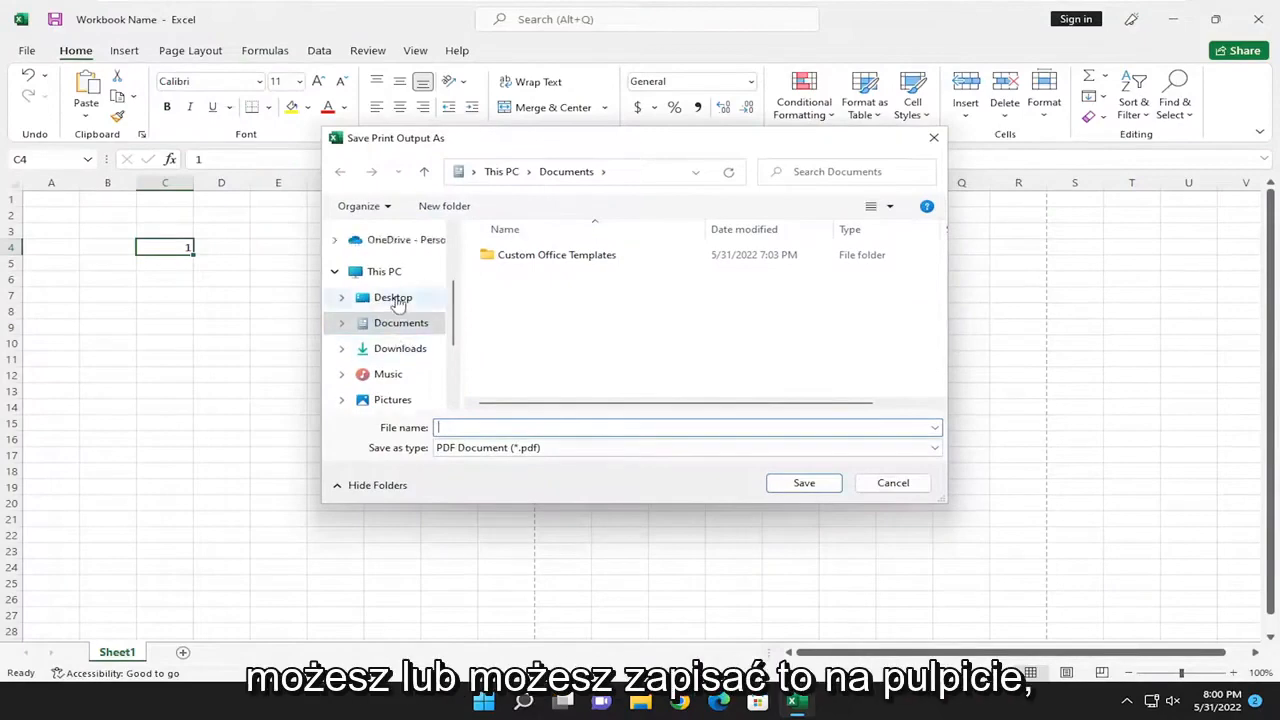
pyautogui.click(392, 296)
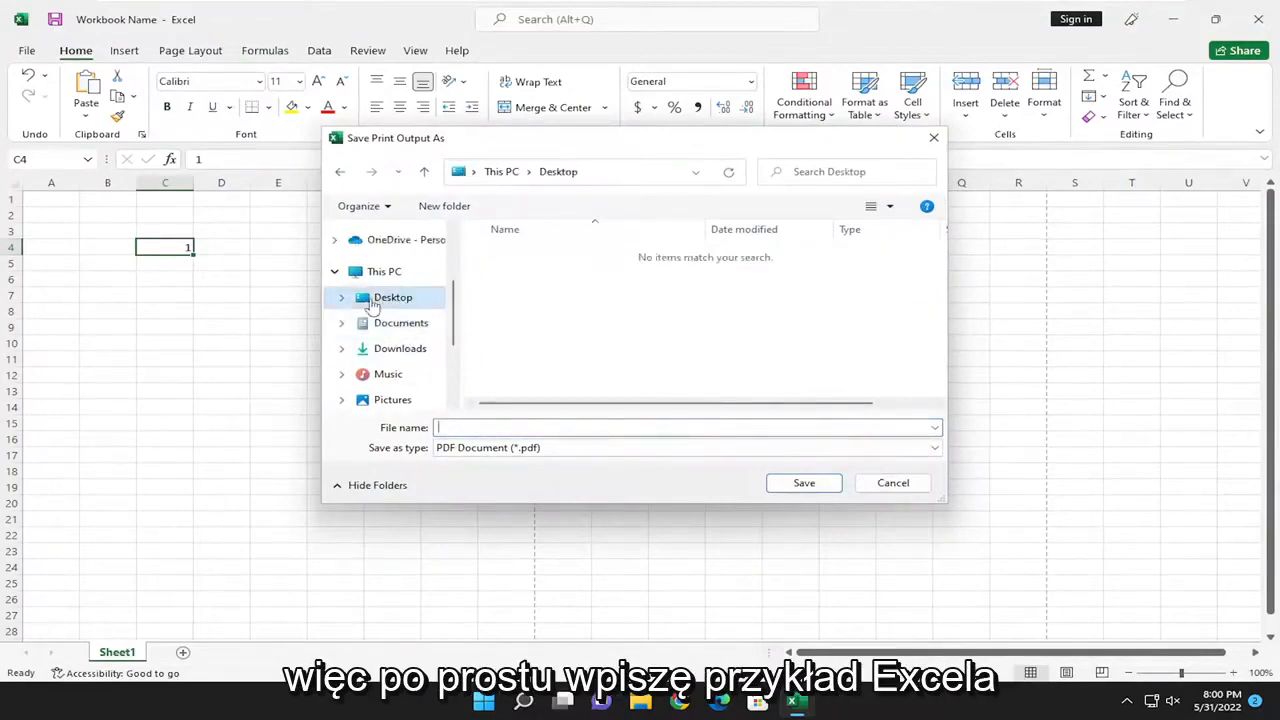
pyautogui.write('Excel')
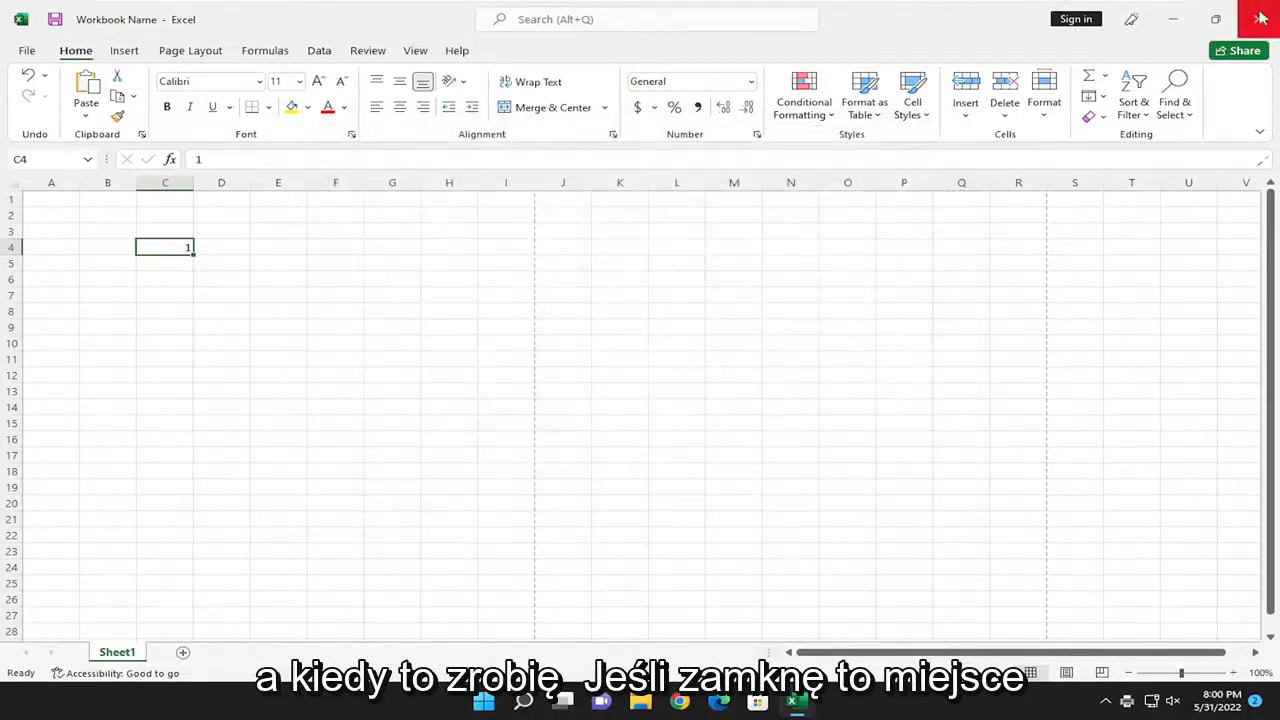
# Step: Close Excel and view the exported PDF from the desktop maximized in Microsoft Edge
pyautogui.click(1260, 18)
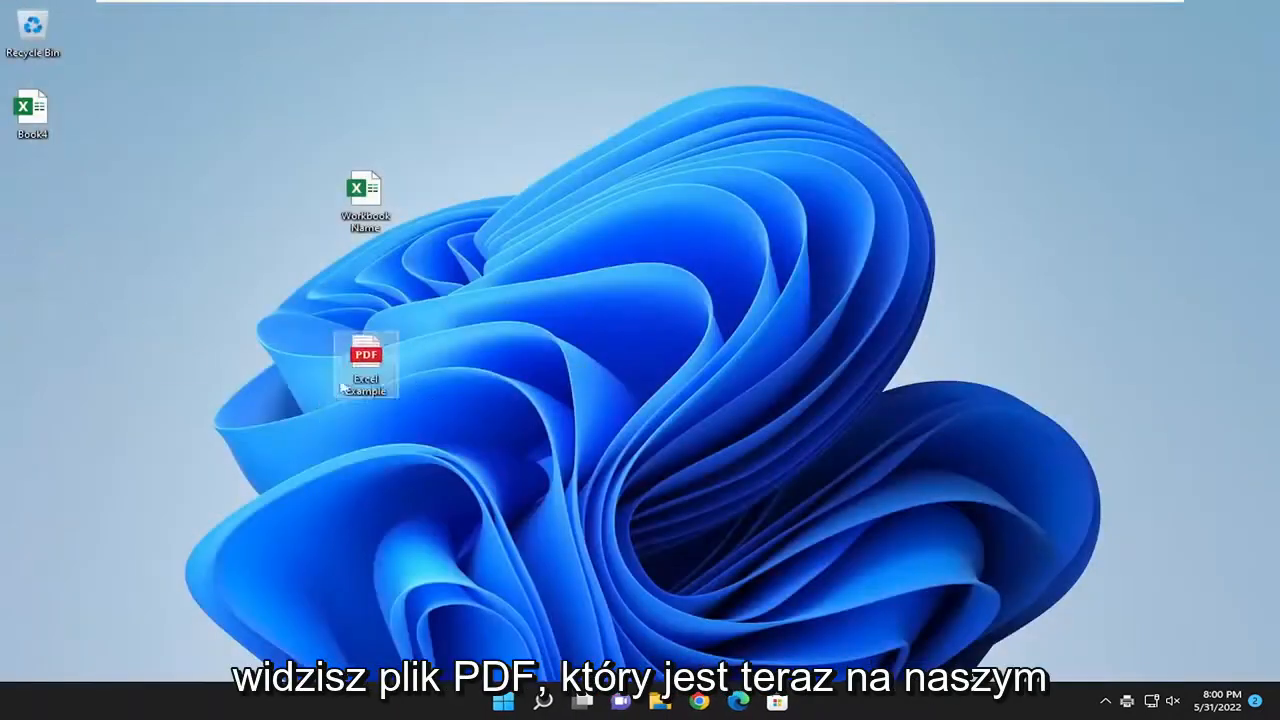
pyautogui.doubleClick(364, 360)
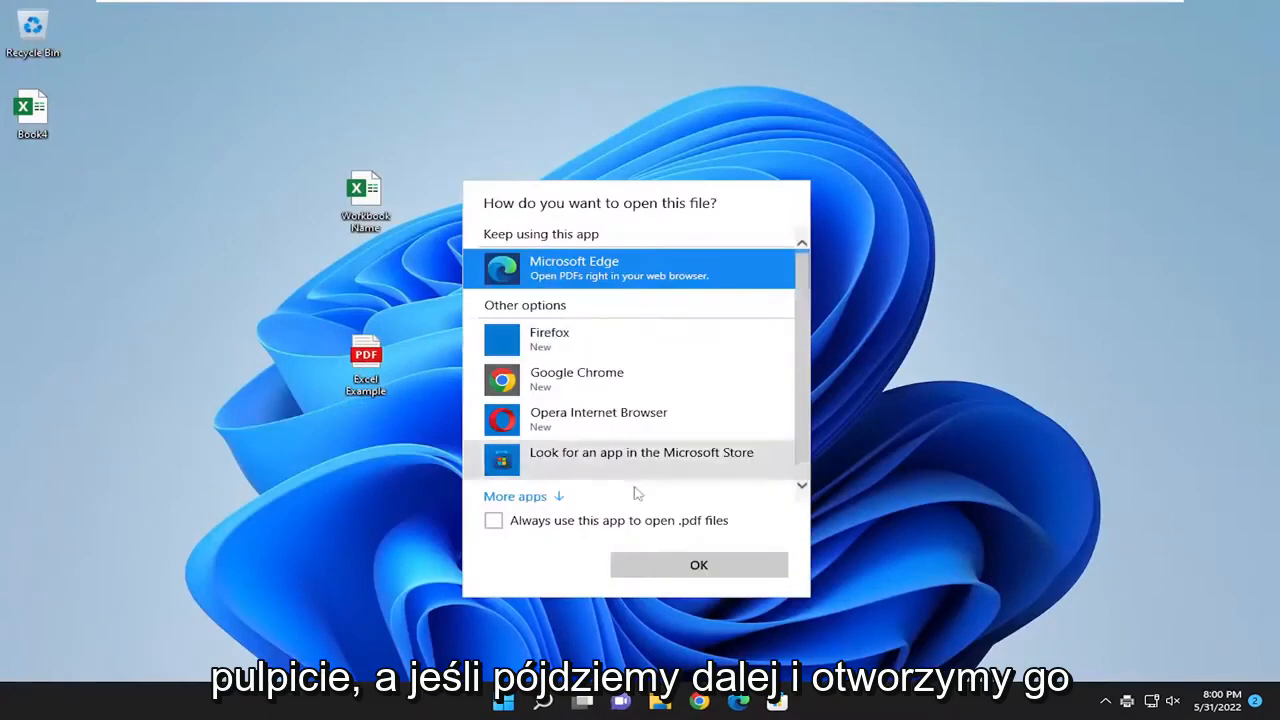
pyautogui.click(698, 564)
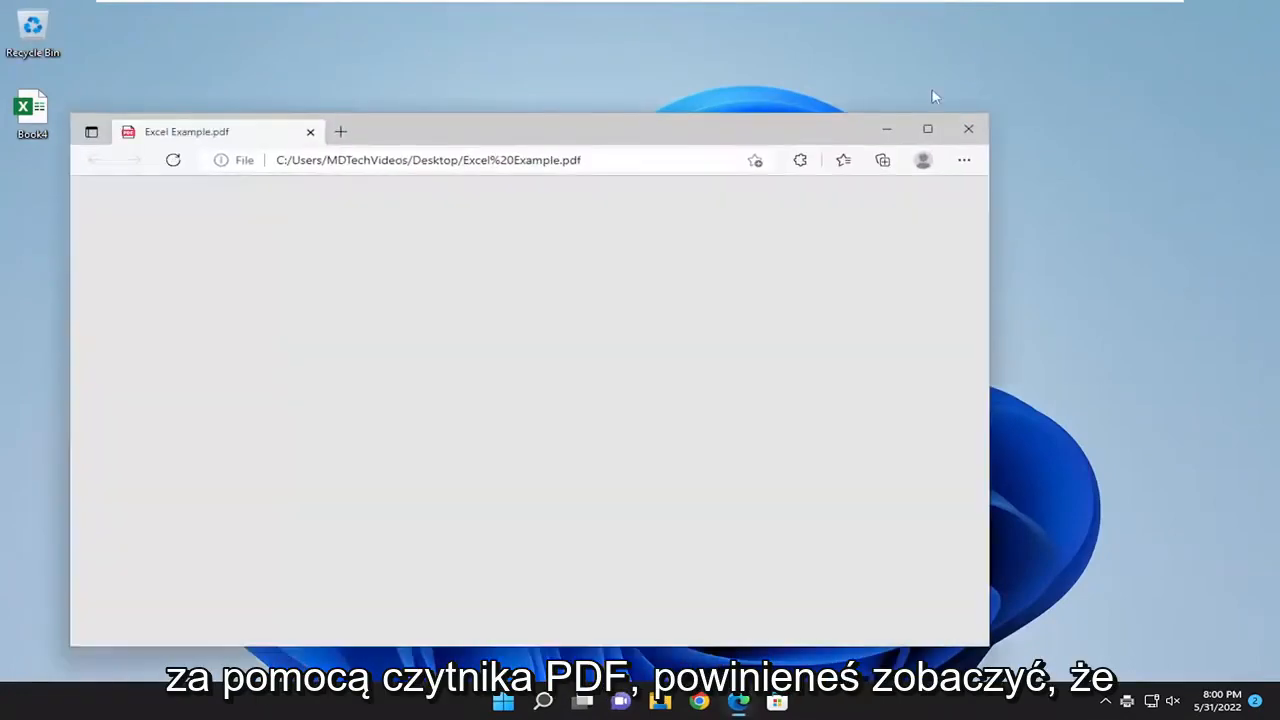
pyautogui.click(926, 128)
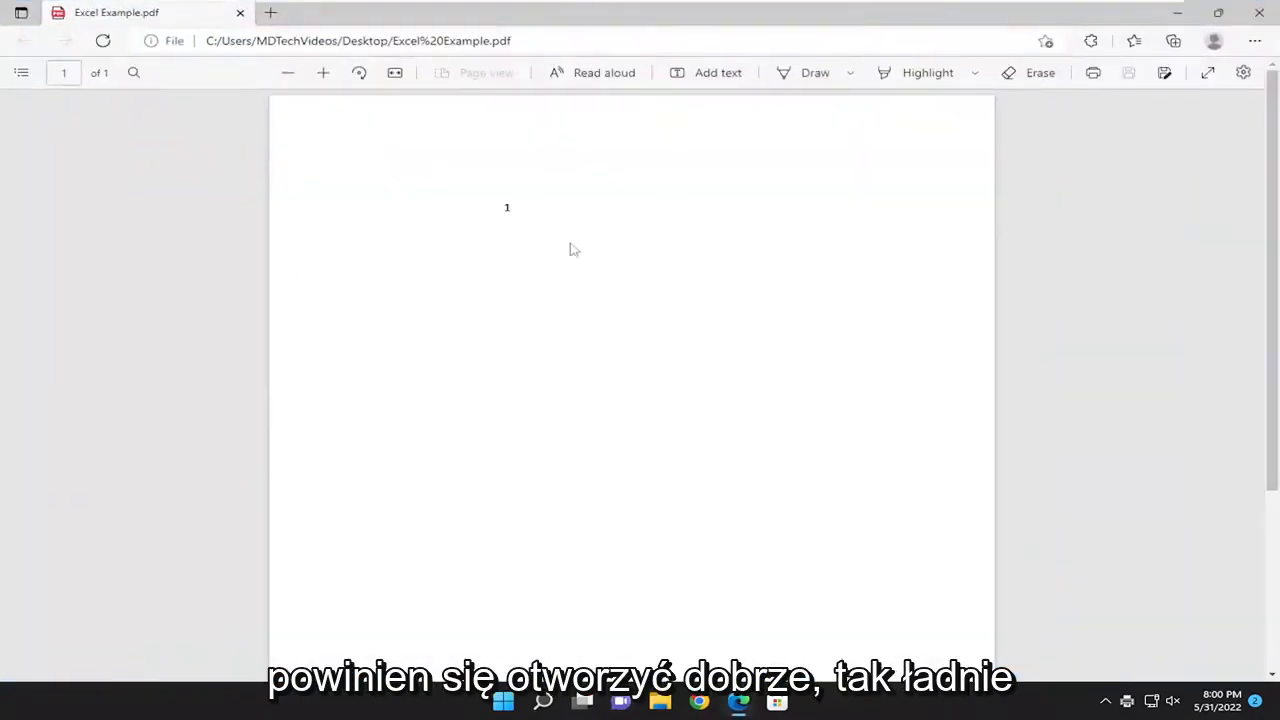
pyautogui.moveTo(486, 268)
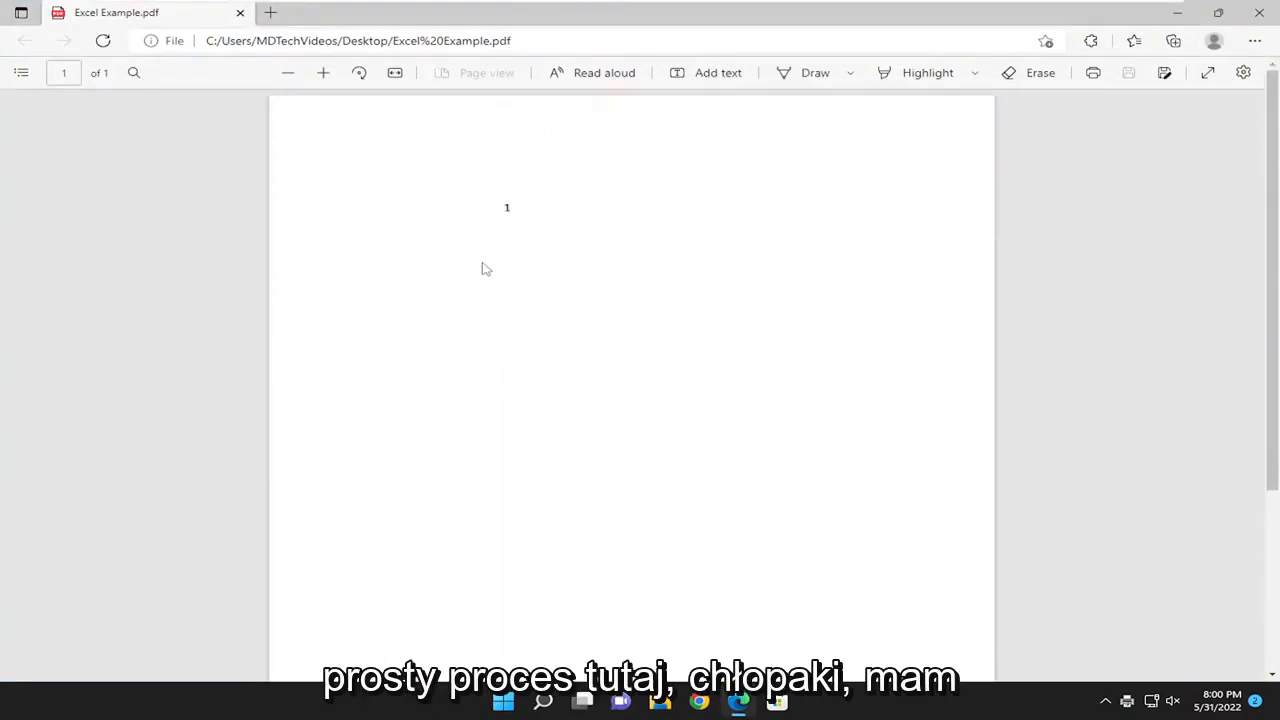